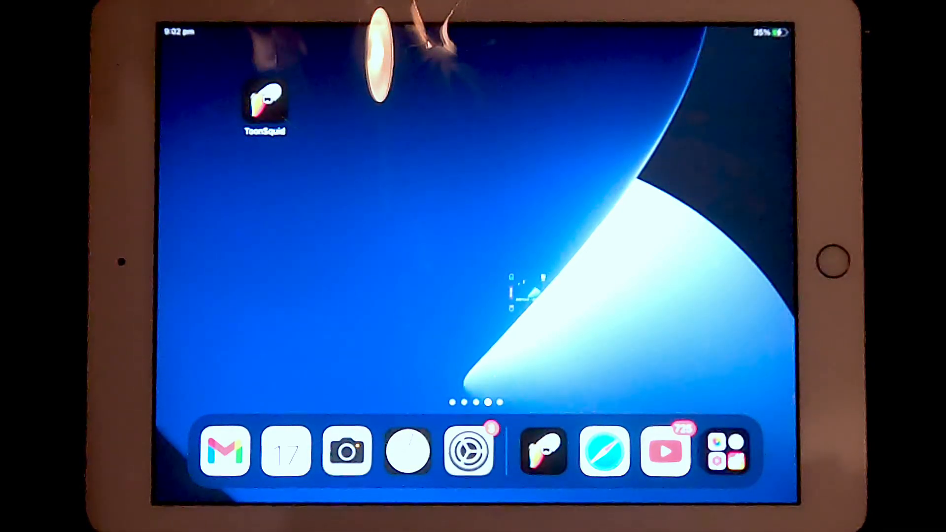
- Launch ToonSquid from the home screen to show the projects gallery
left_click(264, 102)
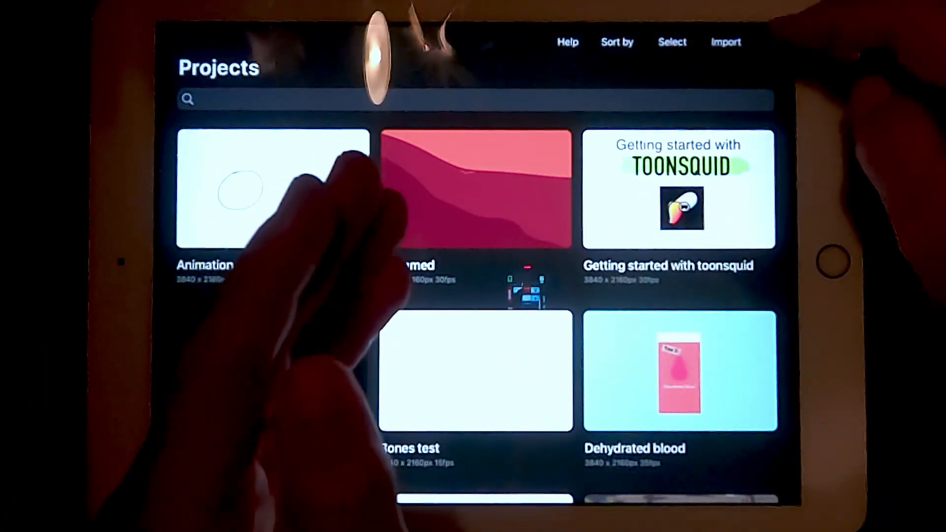
- Start a new project named 'First animation' at 3840×2160 and 30 fps
left_click(775, 42)
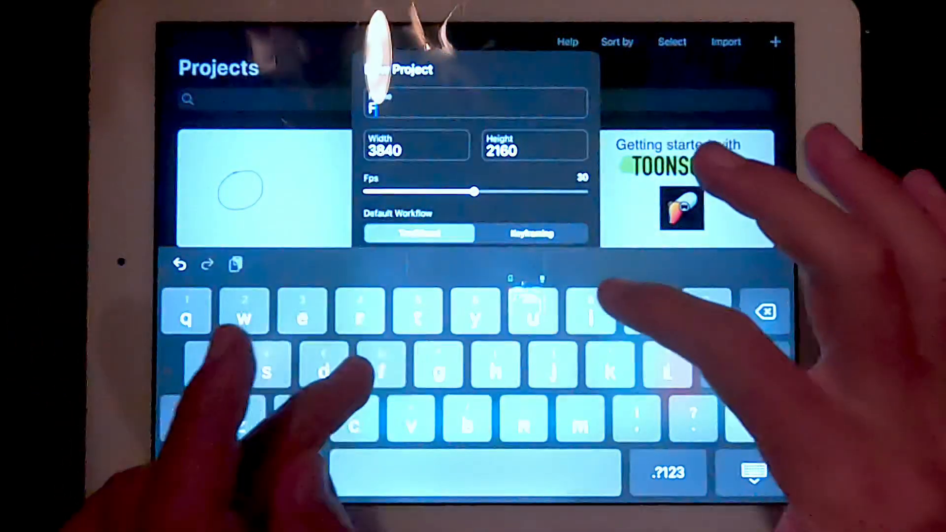
type("First animation")
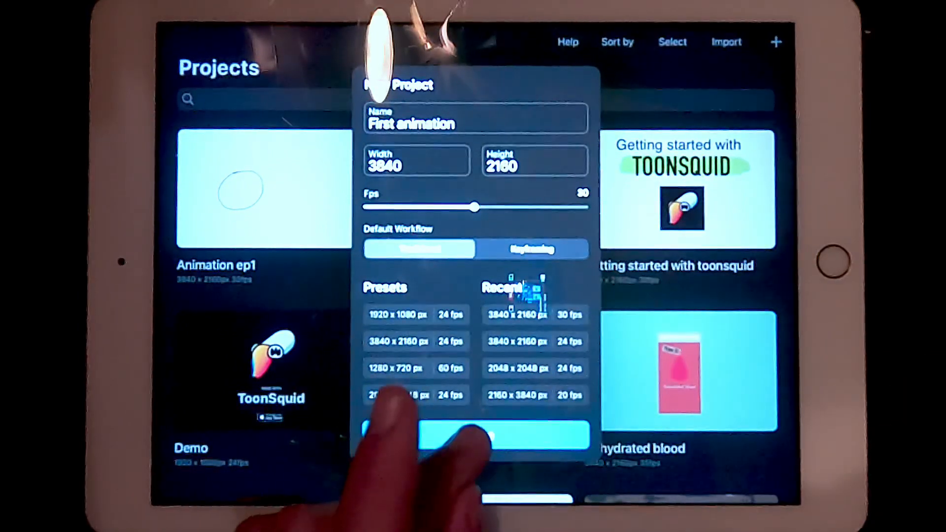
- Create the project and draw a stick figure on frame 1 of Layer 1
left_click(475, 434)
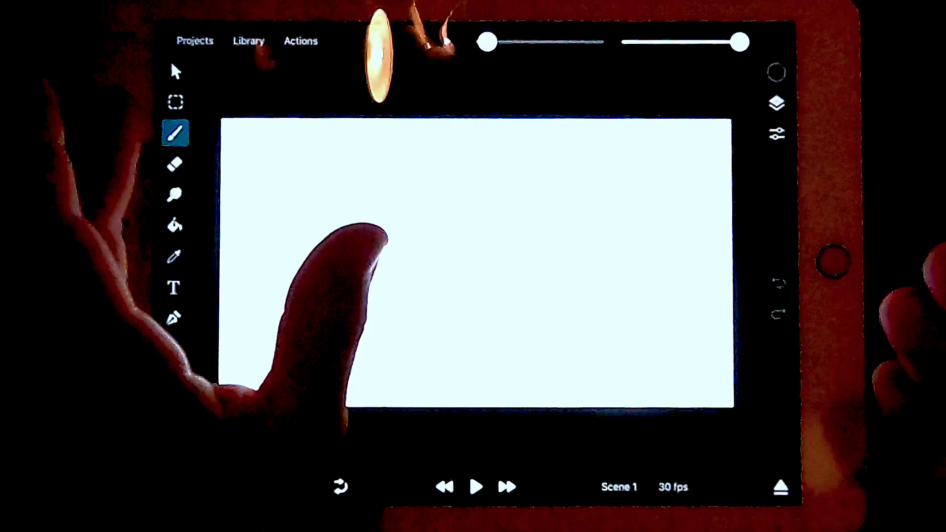
left_click(175, 133)
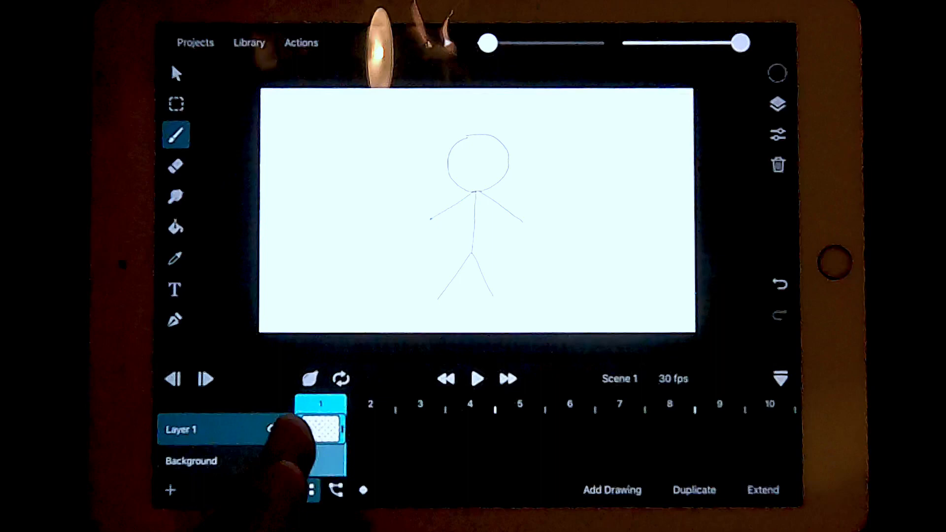
- Add drawings on the timeline to build seven stick-figure frames on Layer 1
left_click(611, 489)
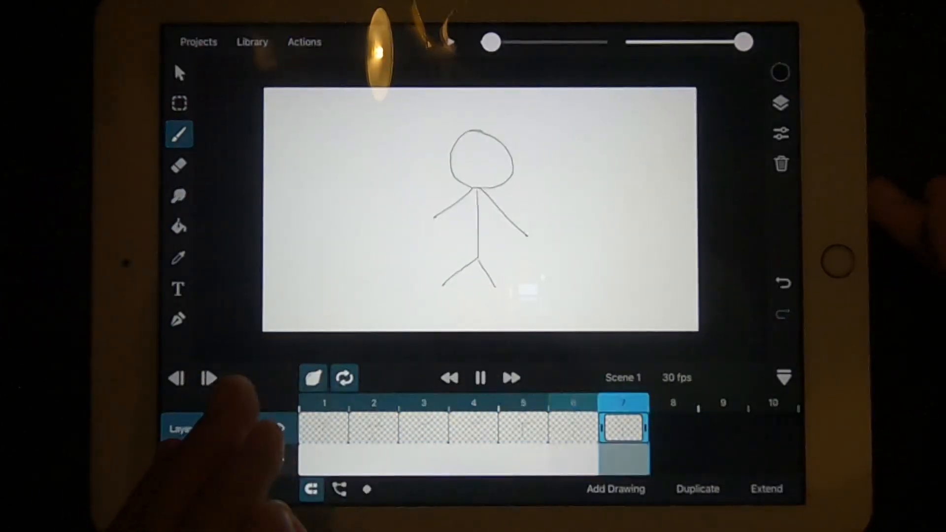
- Stop playback and return to frame 2 with onion skins visible
left_click(372, 423)
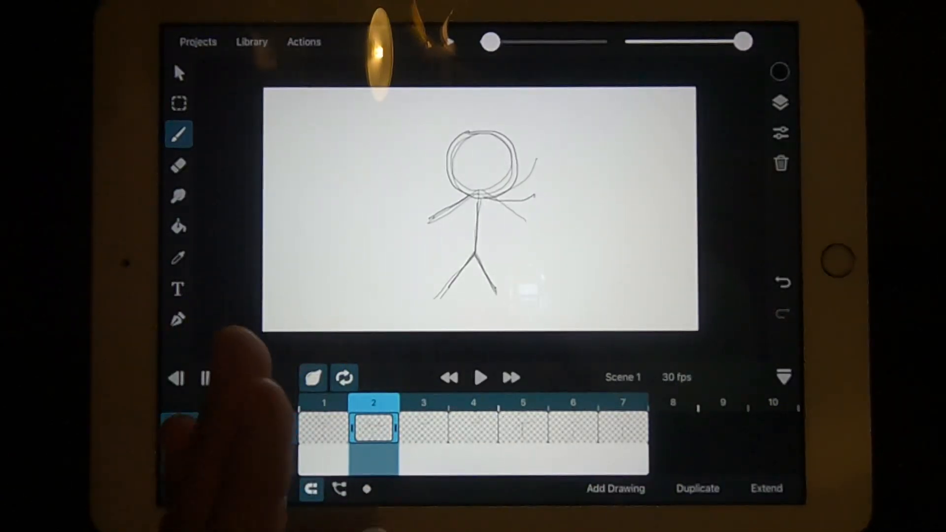
left_click(312, 378)
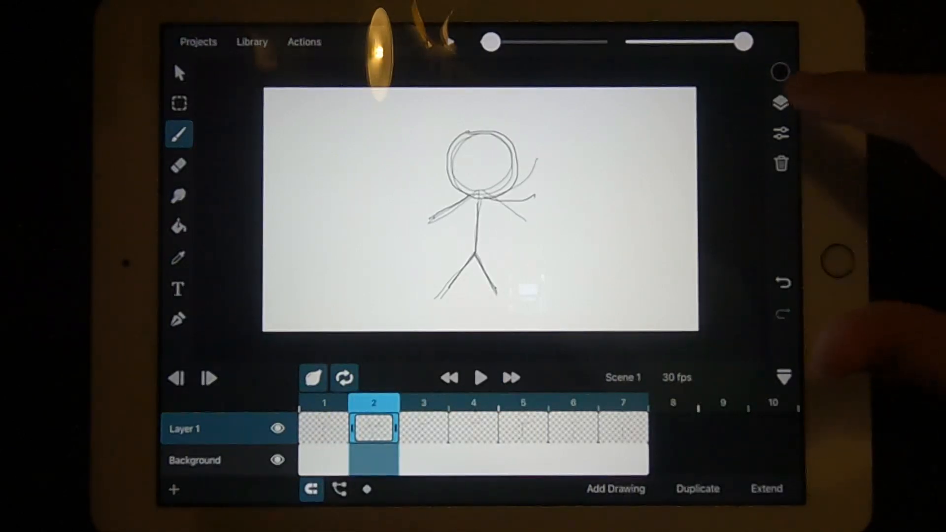
- Add Layer 2 above Layer 1, draw a smiling face, and pick the Eraser
left_click(780, 101)
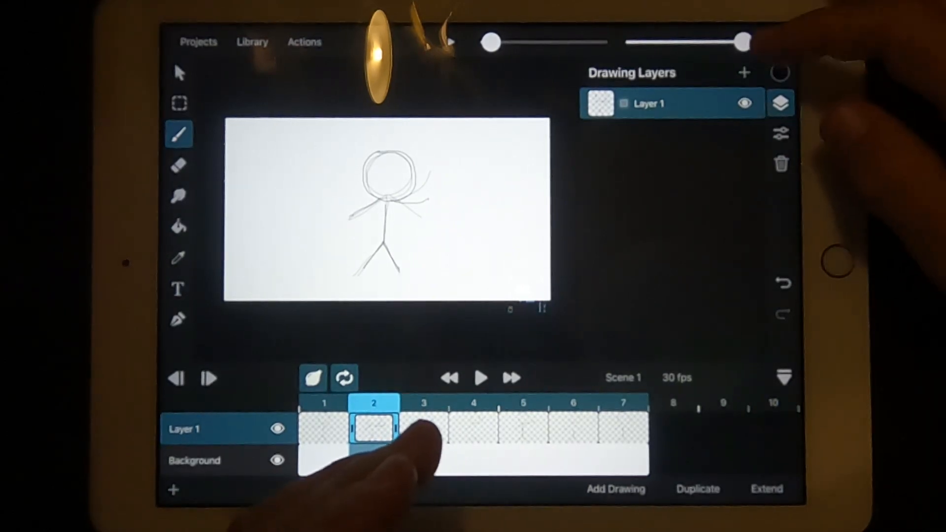
left_click(744, 72)
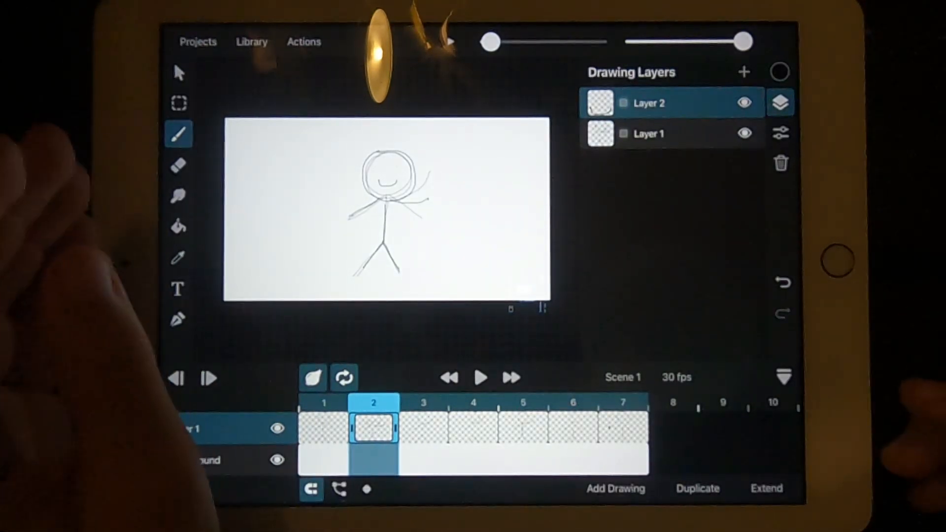
left_click(179, 165)
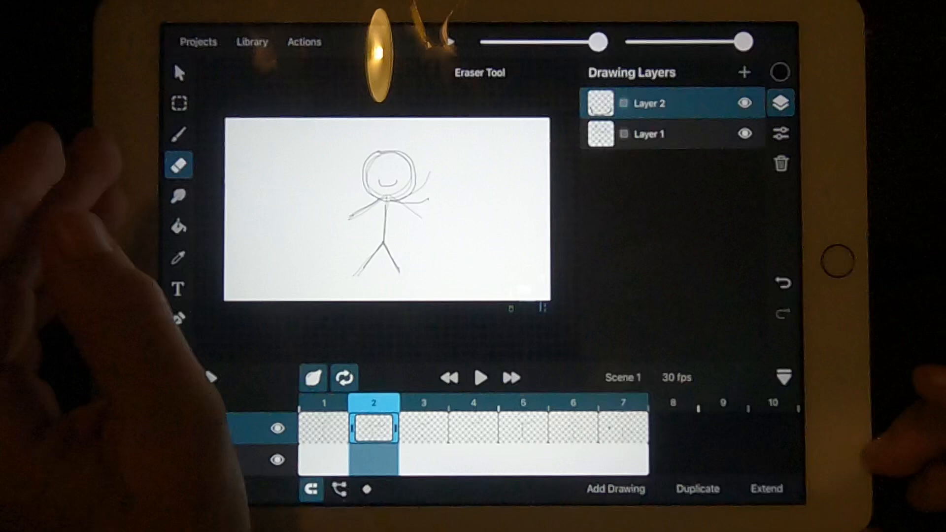